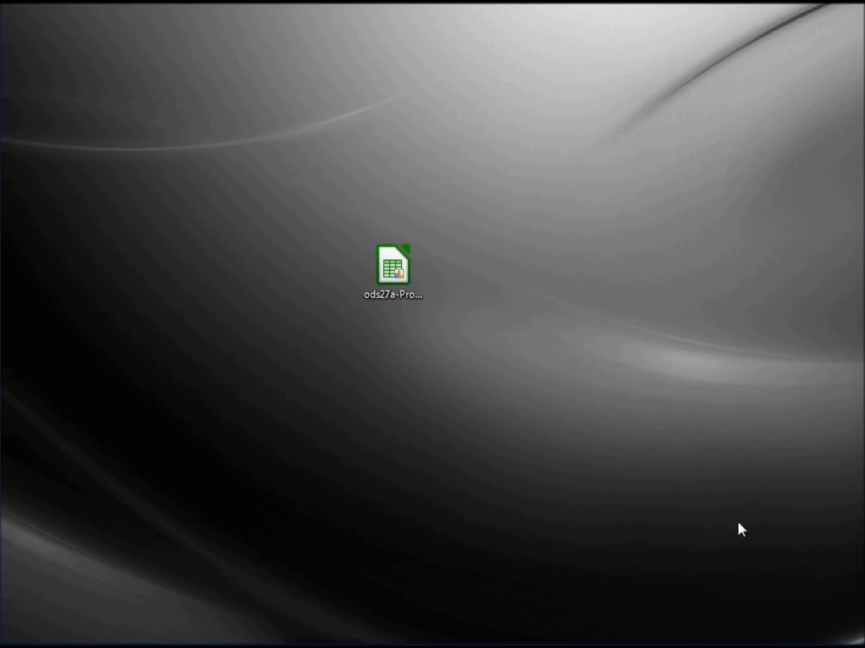
Open ods27a-ProtectWithPassword.ods from the desktop in LibreOffice Calc.
{"action": "left_click", "coordinate": [394, 267]}
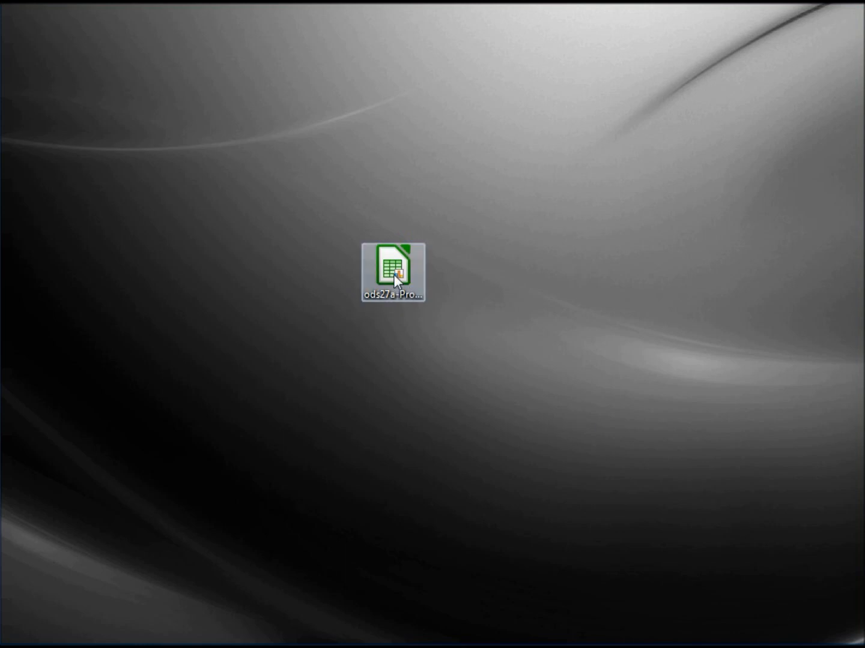
{"action": "double_click", "coordinate": [392, 273]}
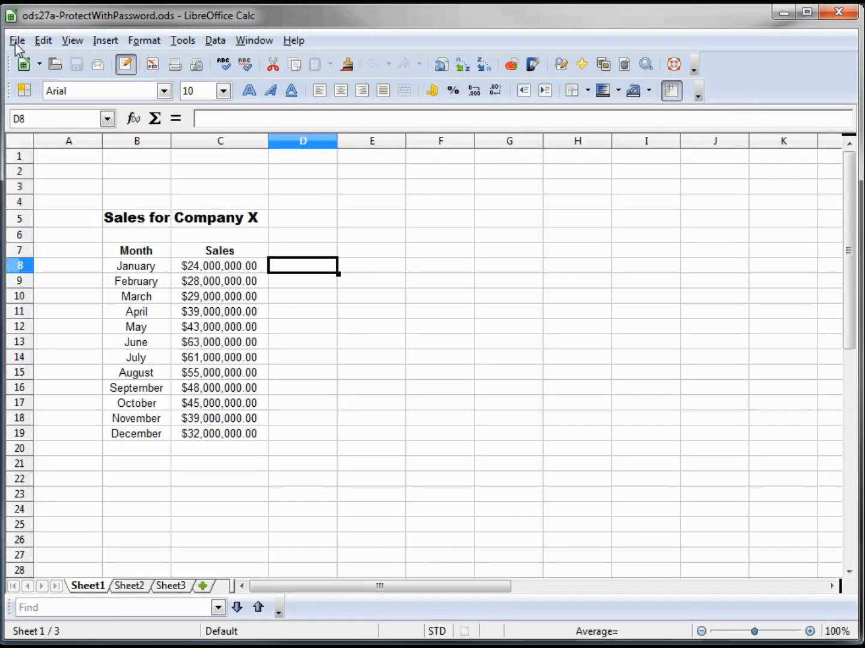
Save As over the existing file with 'Save with password' ticked, confirming the replacement.
{"action": "left_click", "coordinate": [17, 40]}
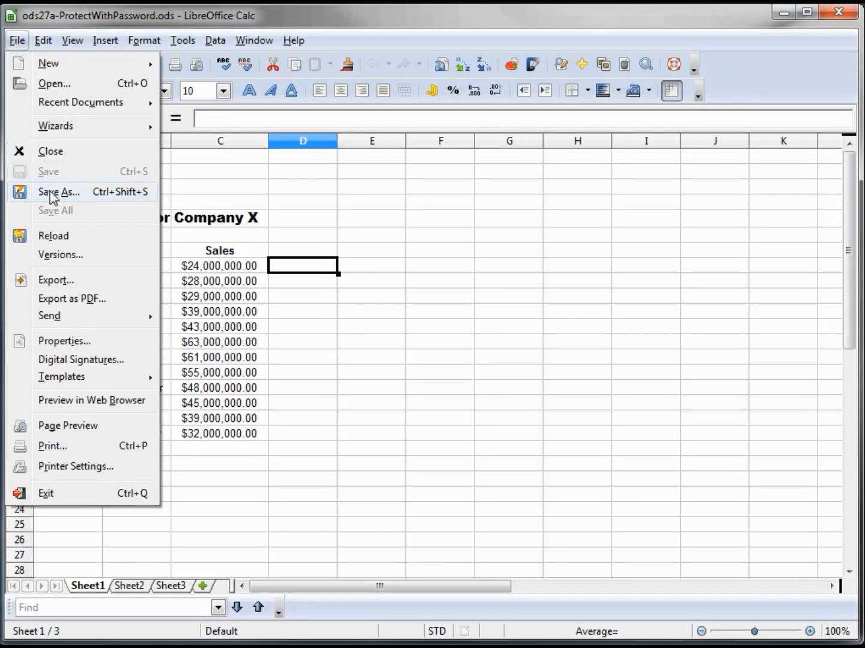
{"action": "left_click", "coordinate": [58, 193]}
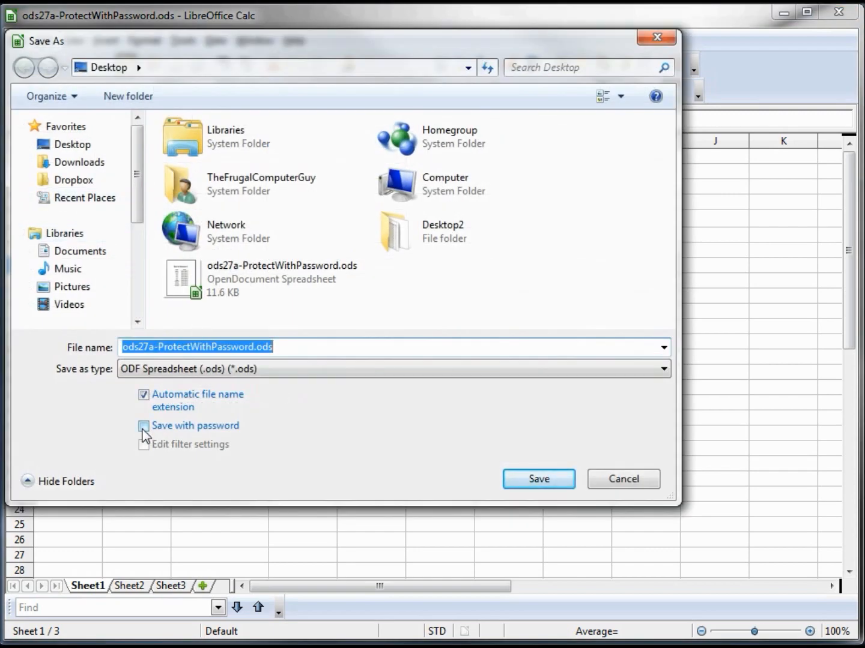
{"action": "left_click", "coordinate": [143, 426]}
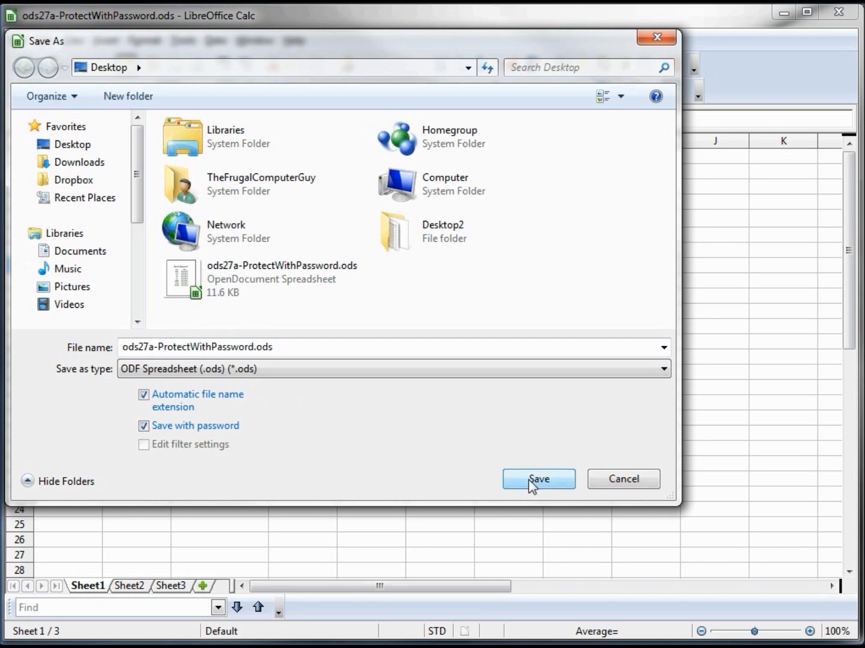
{"action": "left_click", "coordinate": [539, 479]}
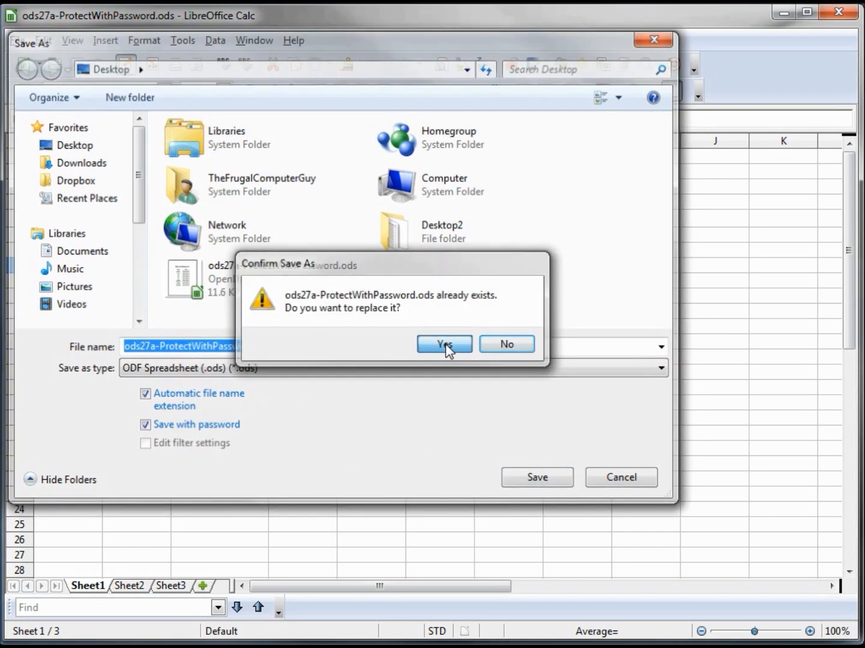
{"action": "left_click", "coordinate": [445, 344]}
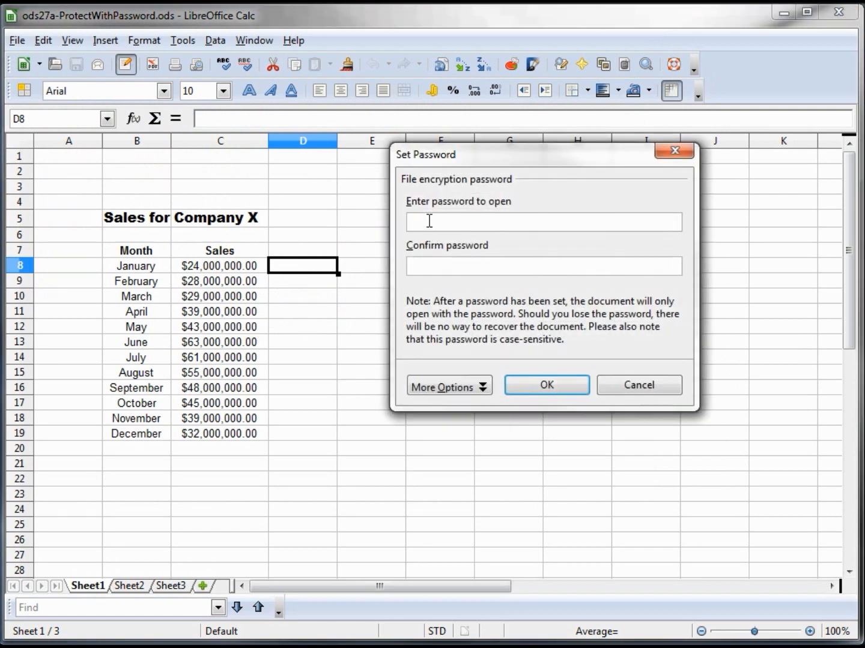
Enter and confirm the opening password to complete the protected save.
{"action": "type", "text": "*****"}
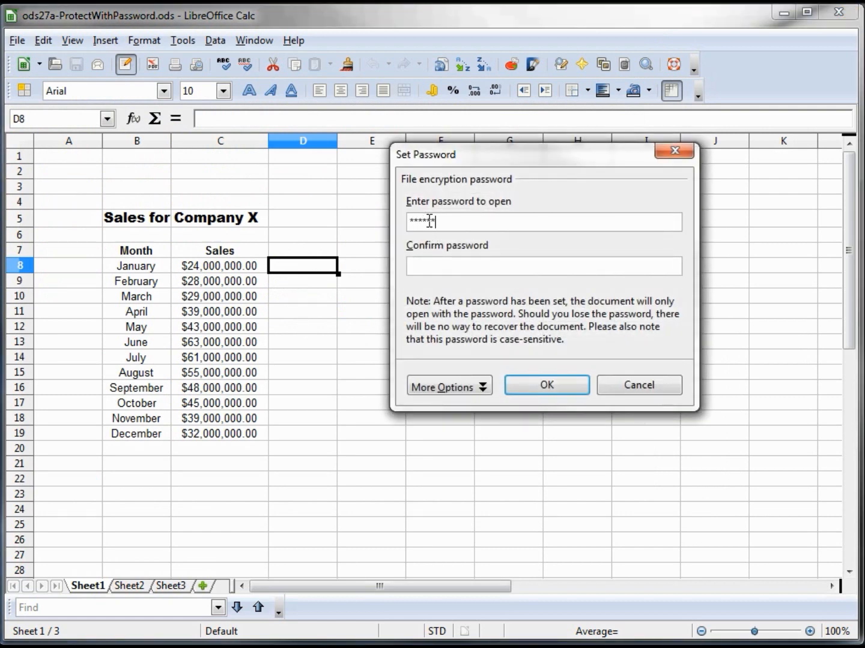
{"action": "type", "text": "***"}
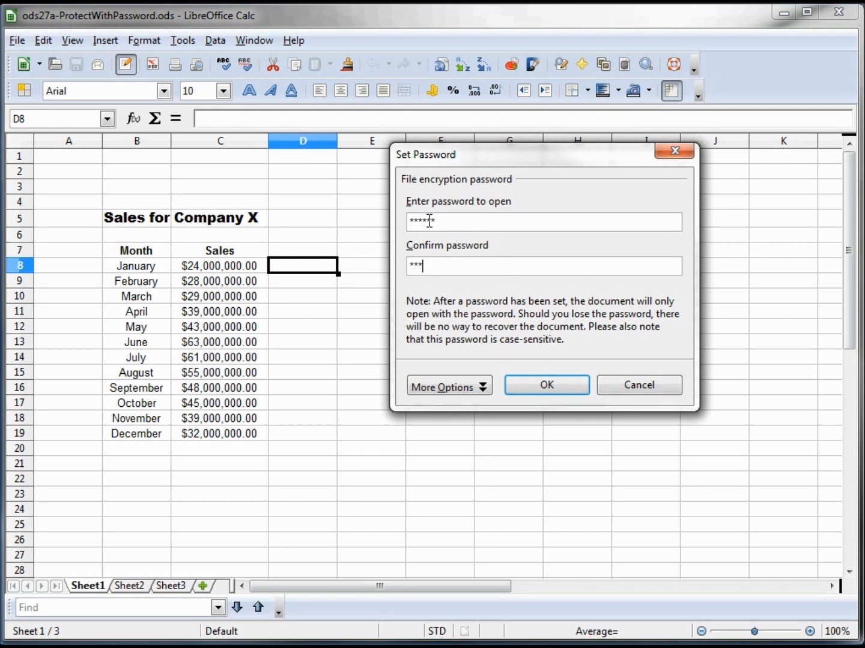
{"action": "type", "text": "***"}
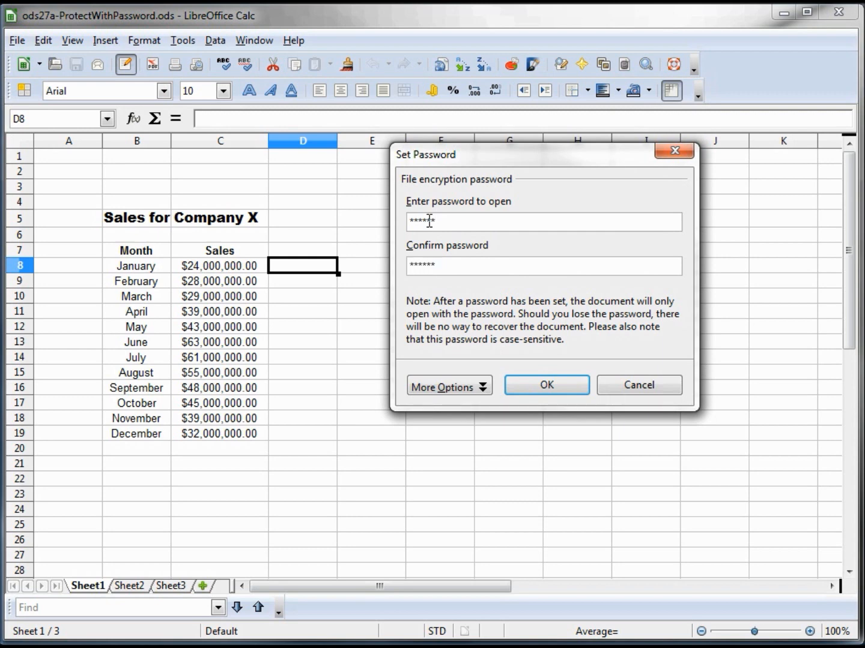
{"action": "left_click", "coordinate": [546, 385]}
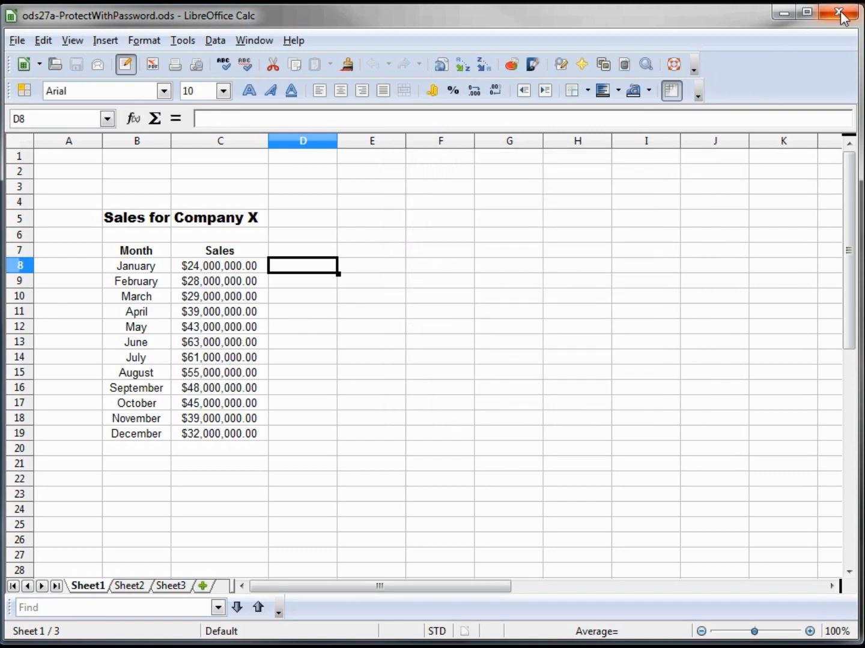
Close the spreadsheet, reopen it from the desktop, and enter its opening password.
{"action": "left_click", "coordinate": [837, 10]}
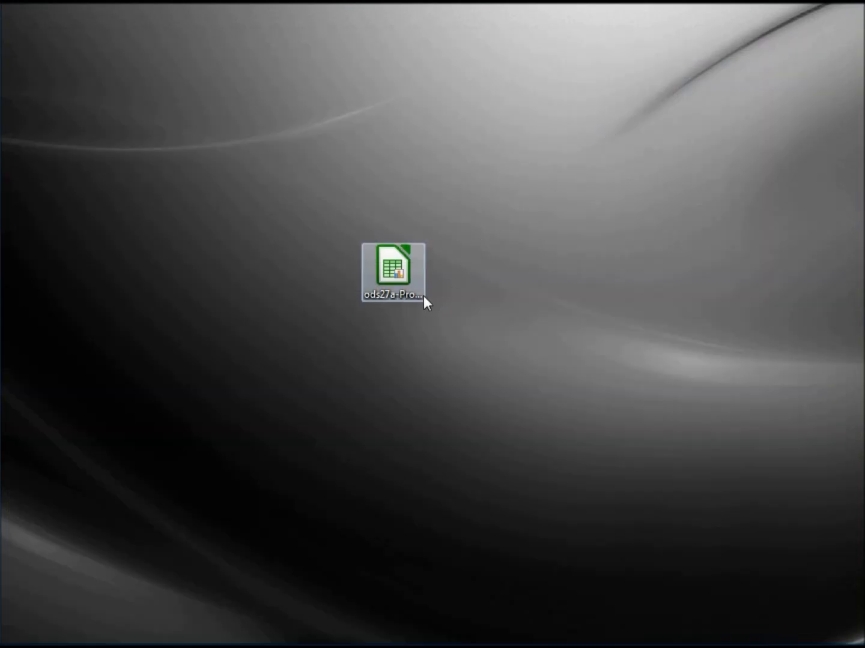
{"action": "left_click", "coordinate": [392, 267]}
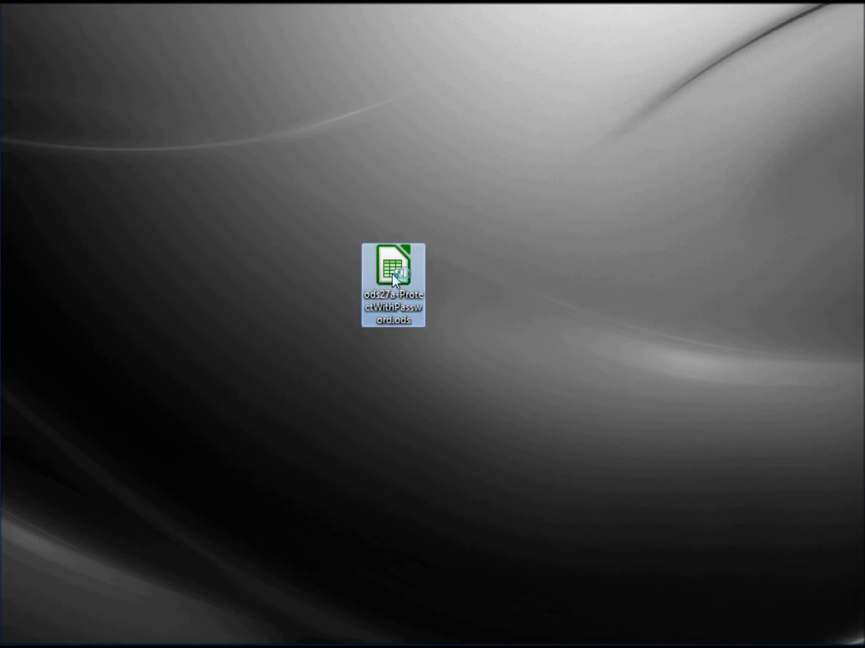
{"action": "double_click", "coordinate": [392, 271]}
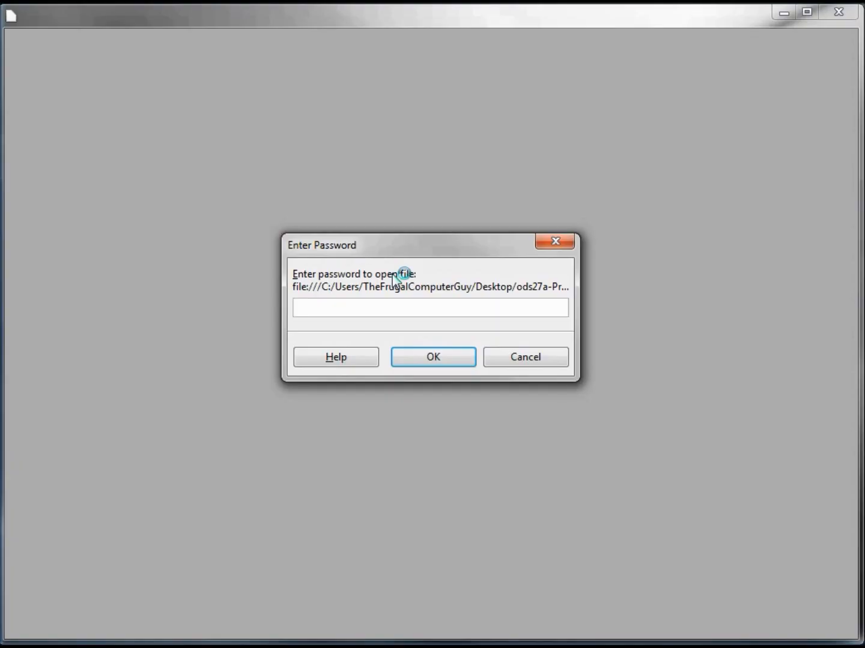
{"action": "type", "text": "****"}
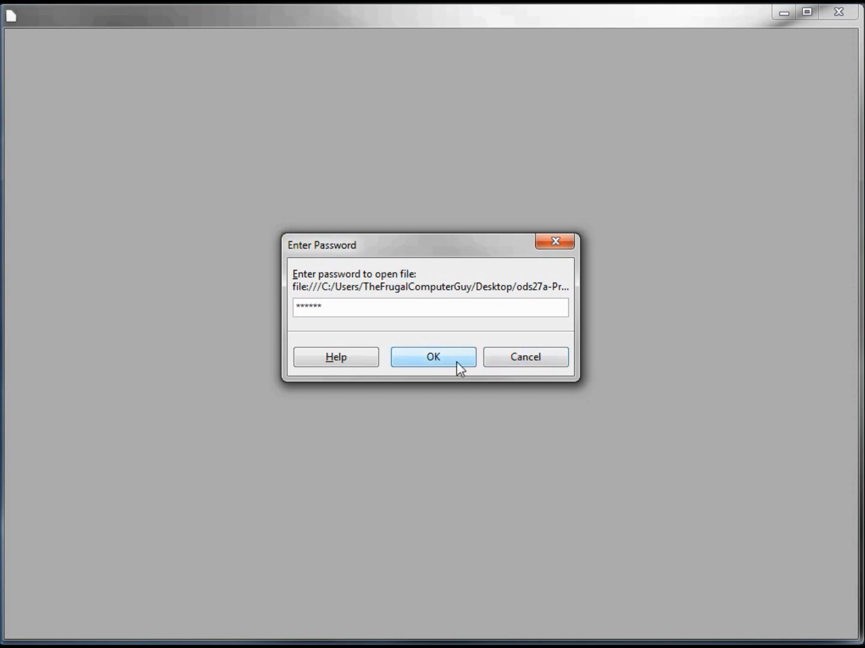
{"action": "left_click", "coordinate": [433, 357]}
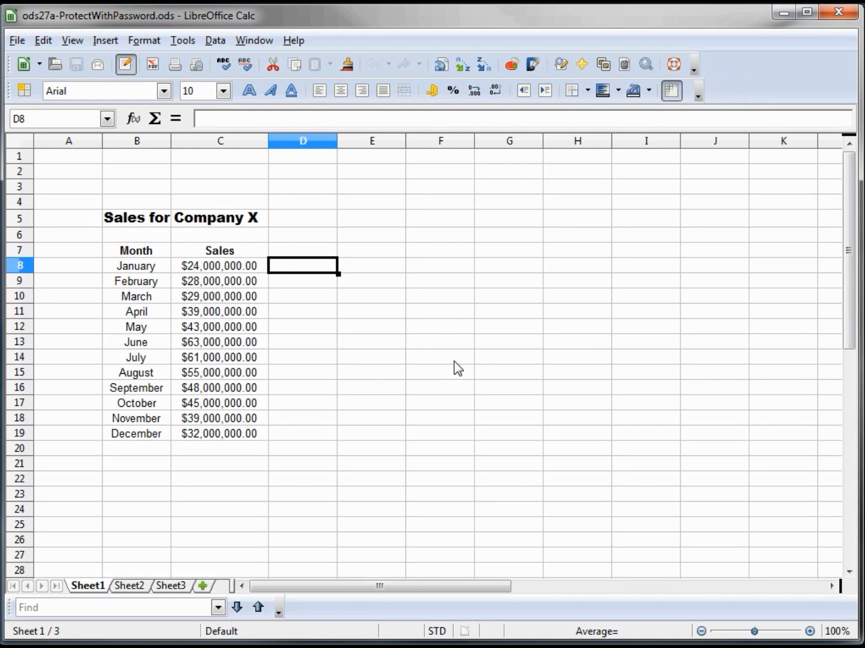
Change January's sales in cell C8 from $24,000,000.00 to $23,000,000.00.
{"action": "left_click", "coordinate": [220, 281]}
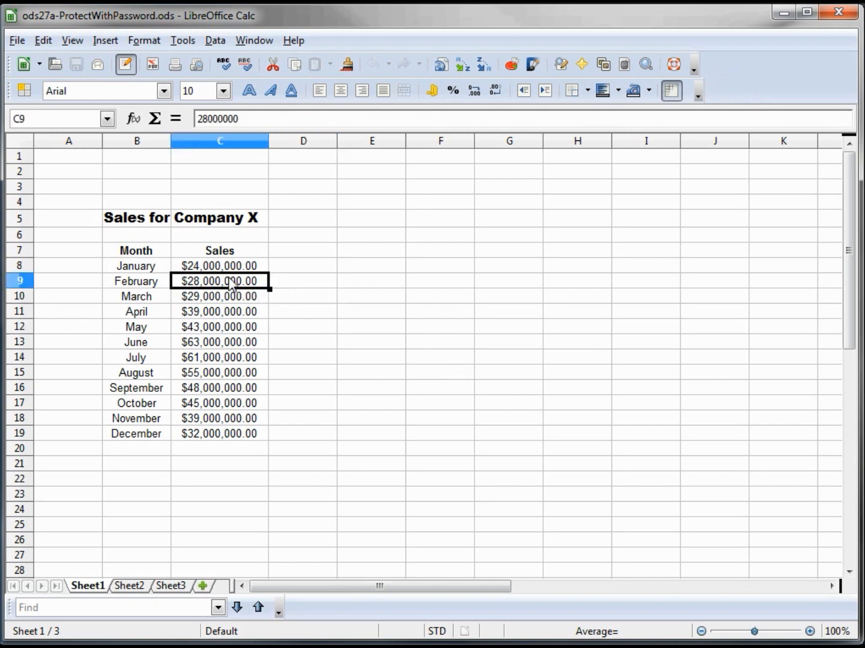
{"action": "left_click", "coordinate": [219, 266]}
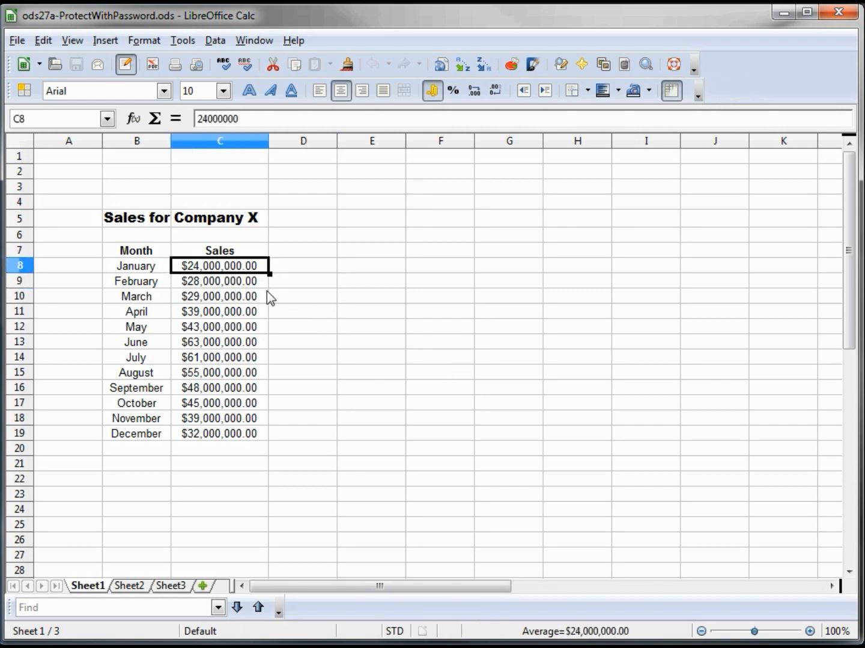
{"action": "type", "text": "2300000"}
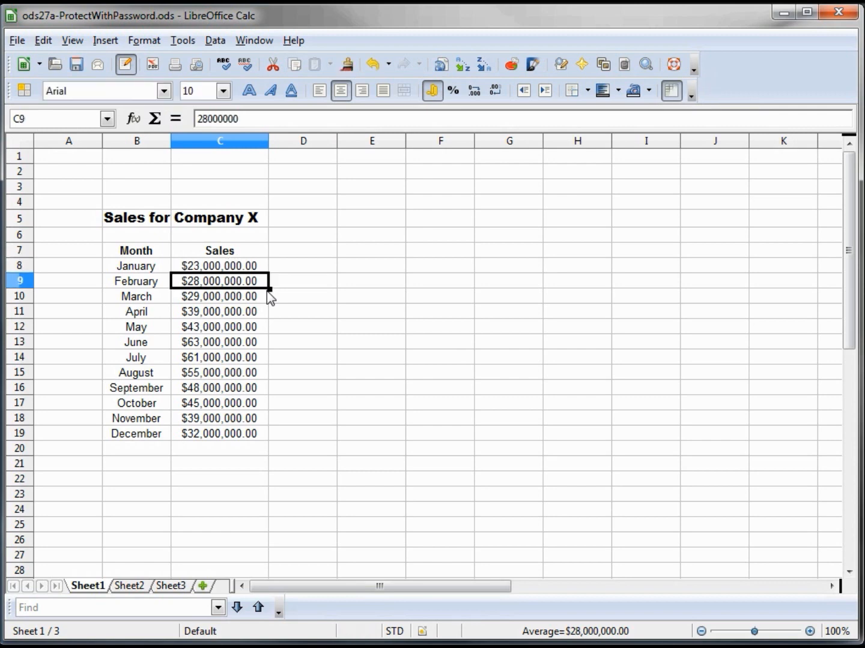
{"action": "mouse_move", "coordinate": [310, 307]}
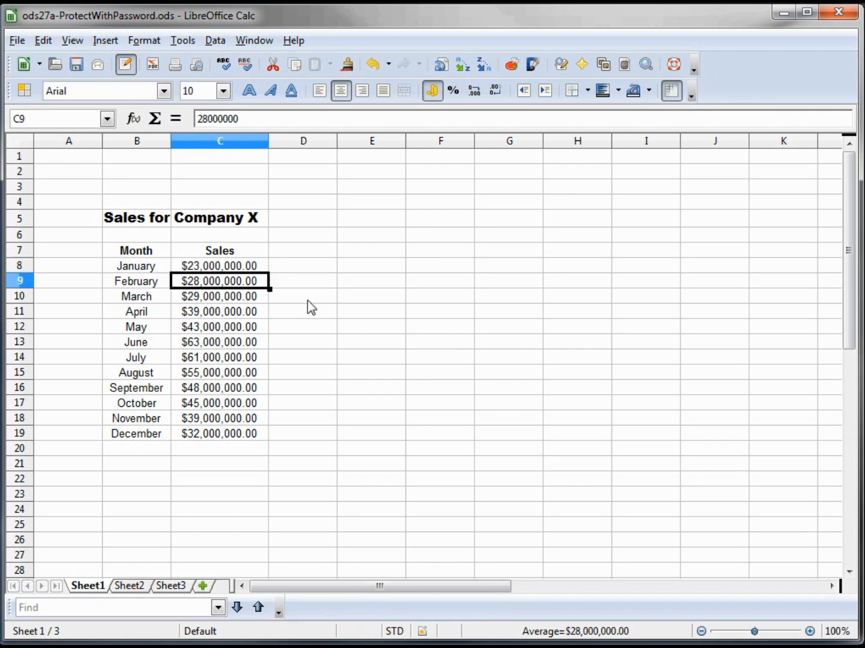
{"action": "left_click", "coordinate": [302, 266]}
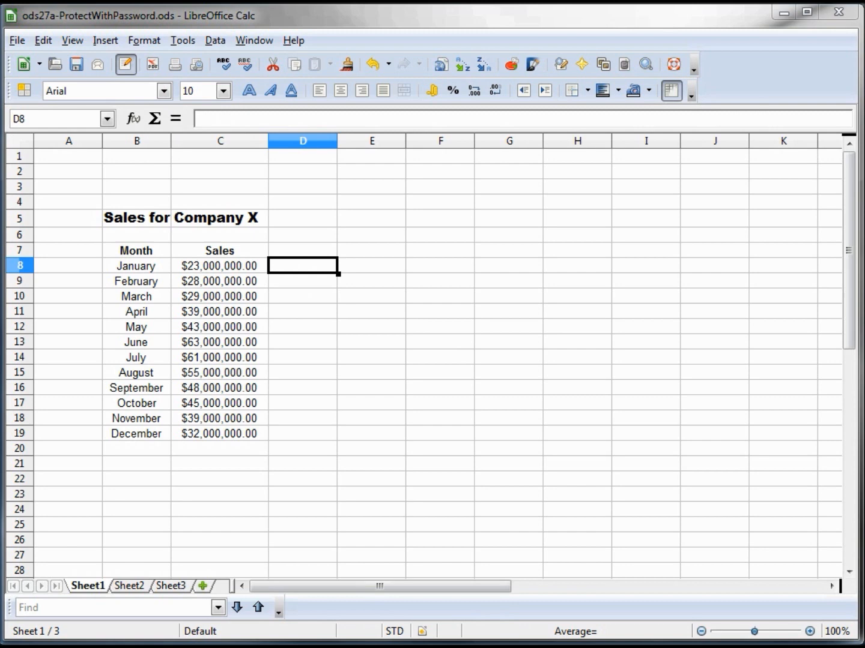
{"action": "mouse_move", "coordinate": [601, 424]}
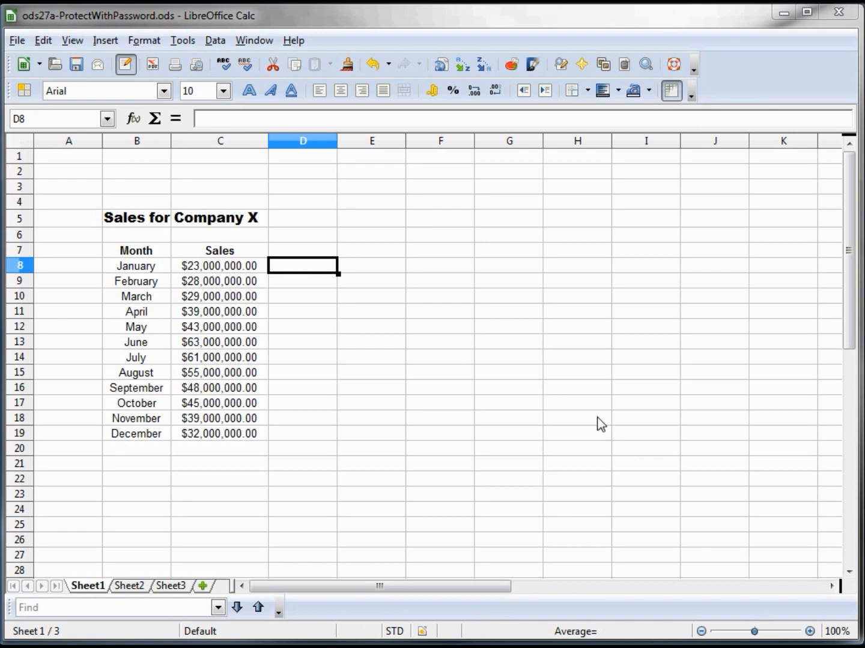
{"action": "mouse_move", "coordinate": [18, 40]}
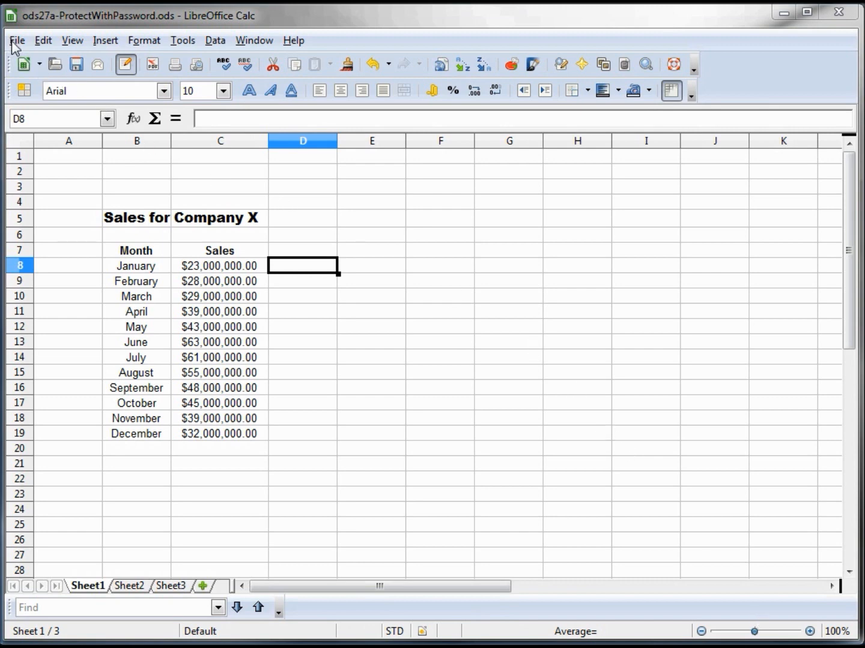
{"action": "mouse_move", "coordinate": [72, 200]}
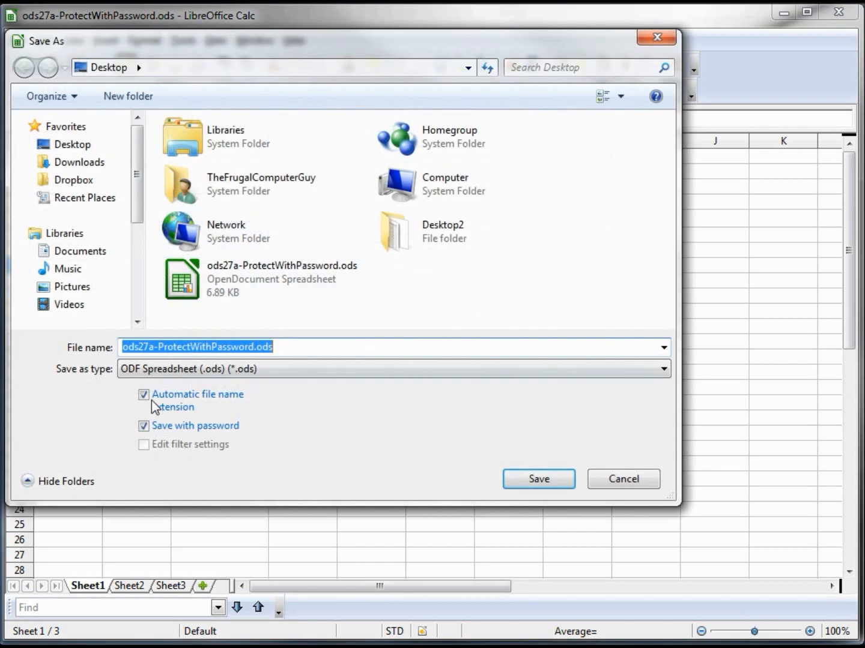
{"action": "mouse_move", "coordinate": [253, 432]}
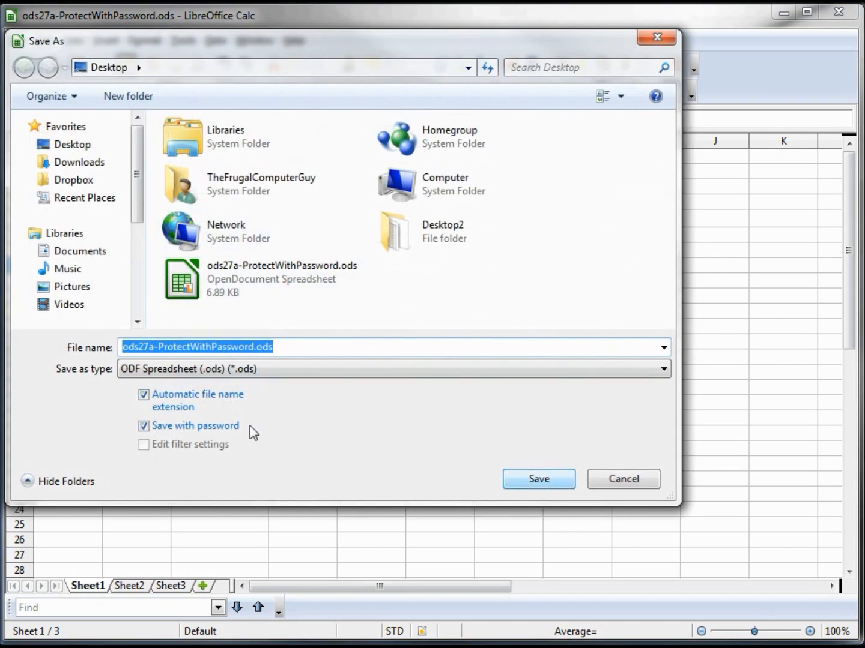
Save the edited file over the existing copy with password protection kept on.
{"action": "left_click", "coordinate": [539, 479]}
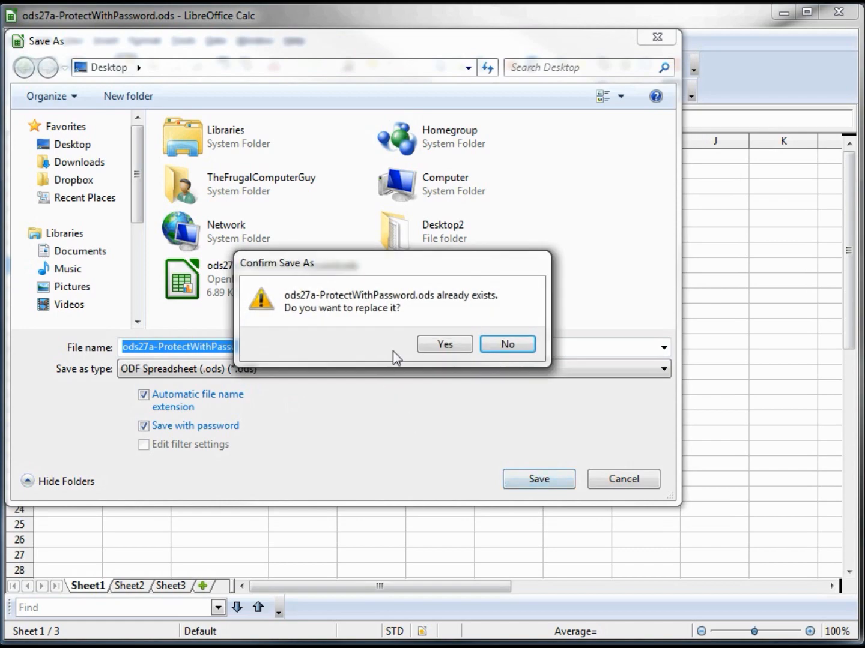
{"action": "left_click", "coordinate": [444, 343]}
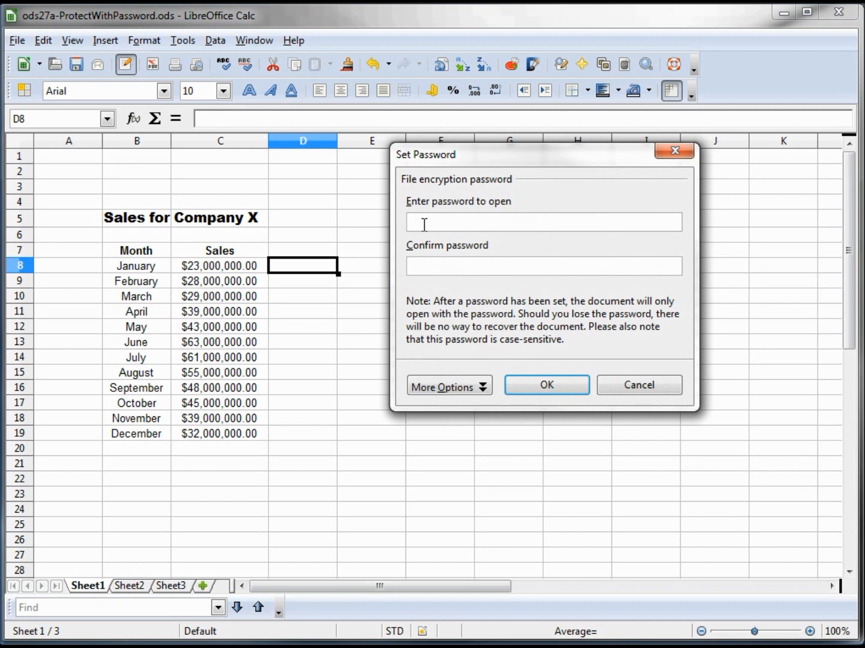
Set an opening password plus a separate editing password, with 'Open file read-only' ticked.
{"action": "type", "text": "***"}
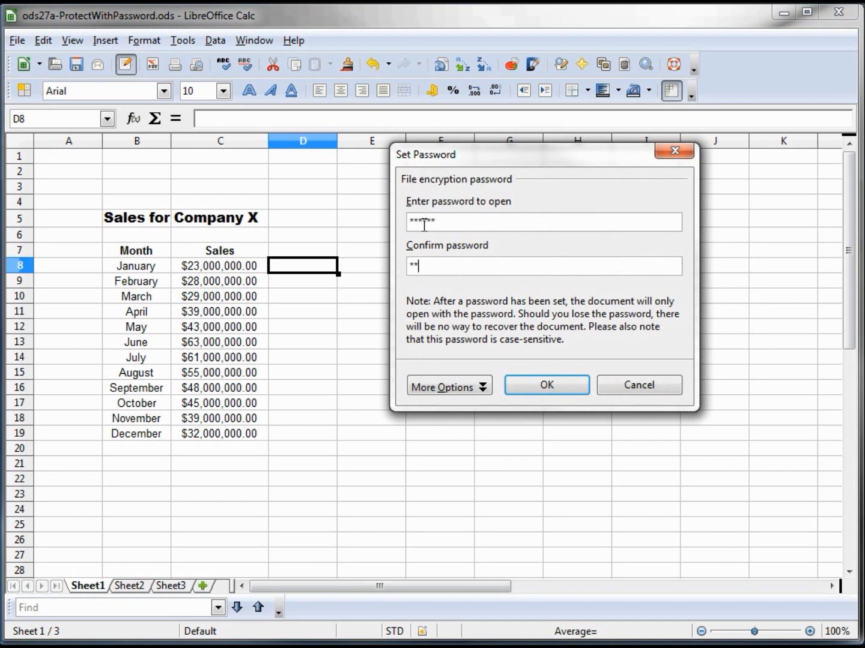
{"action": "type", "text": "****"}
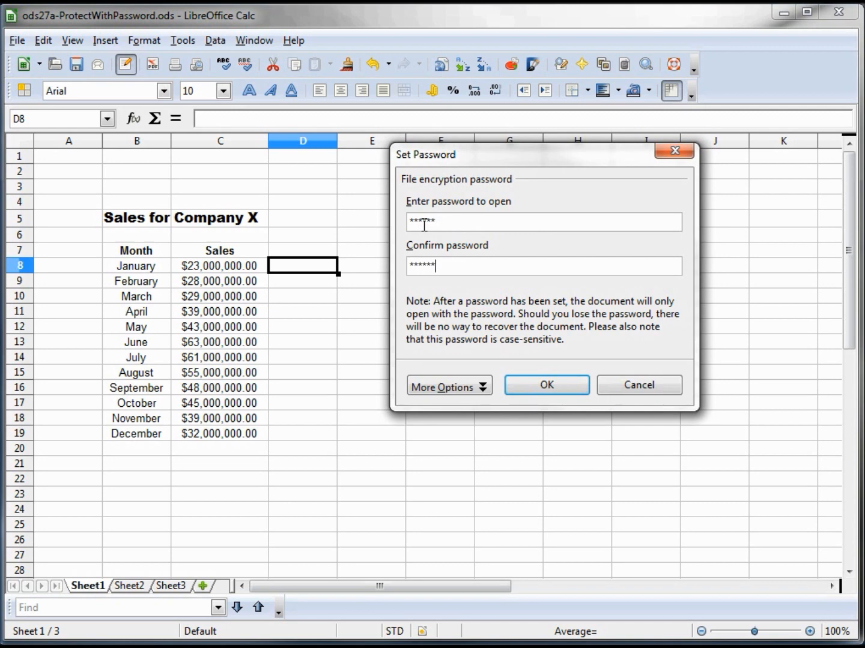
{"action": "left_click", "coordinate": [448, 385]}
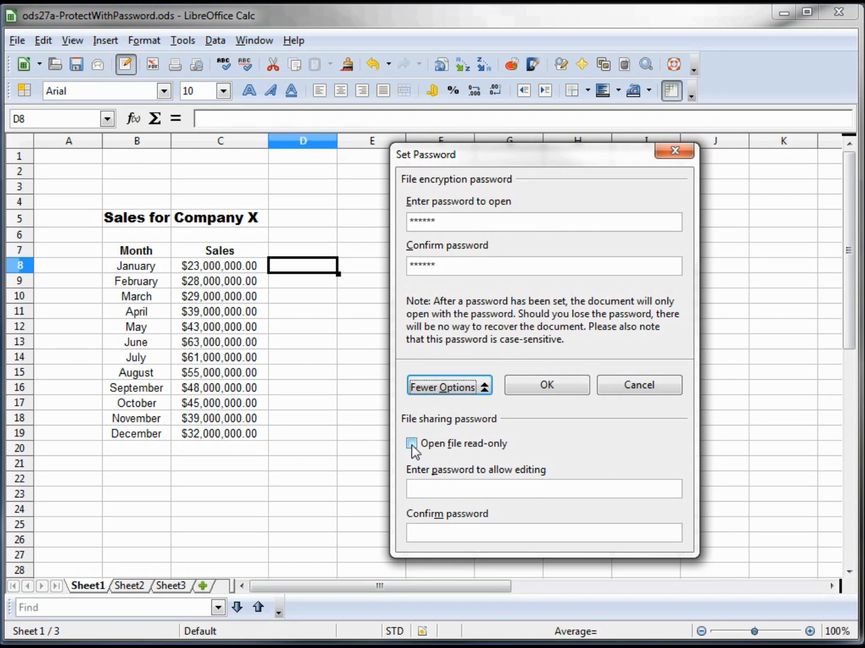
{"action": "left_click", "coordinate": [412, 443]}
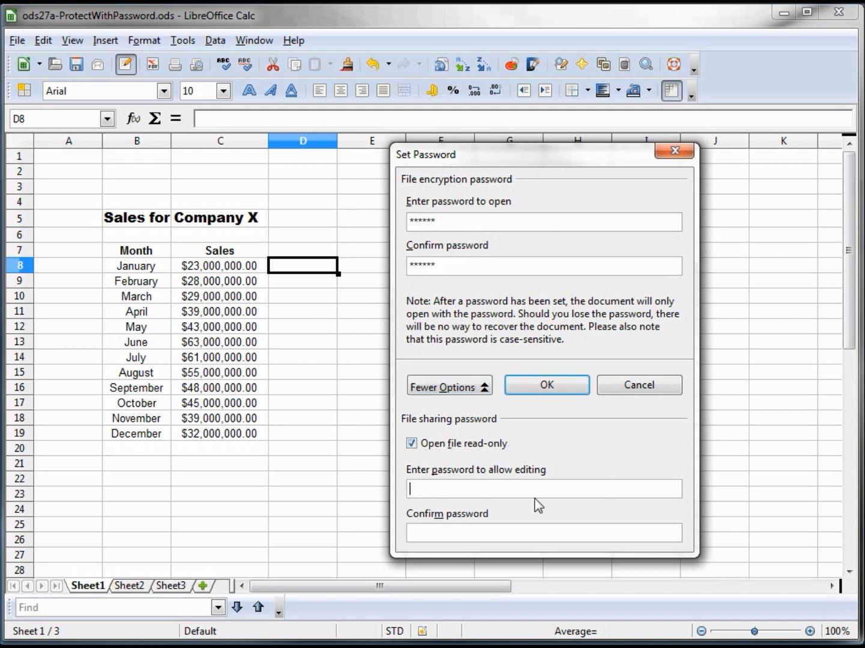
{"action": "type", "text": "***"}
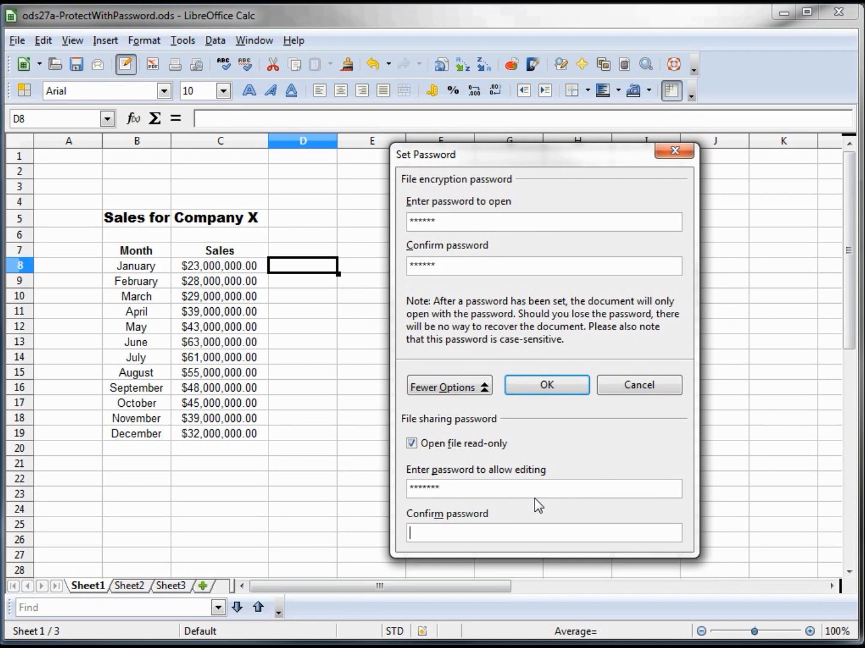
{"action": "type", "text": "******"}
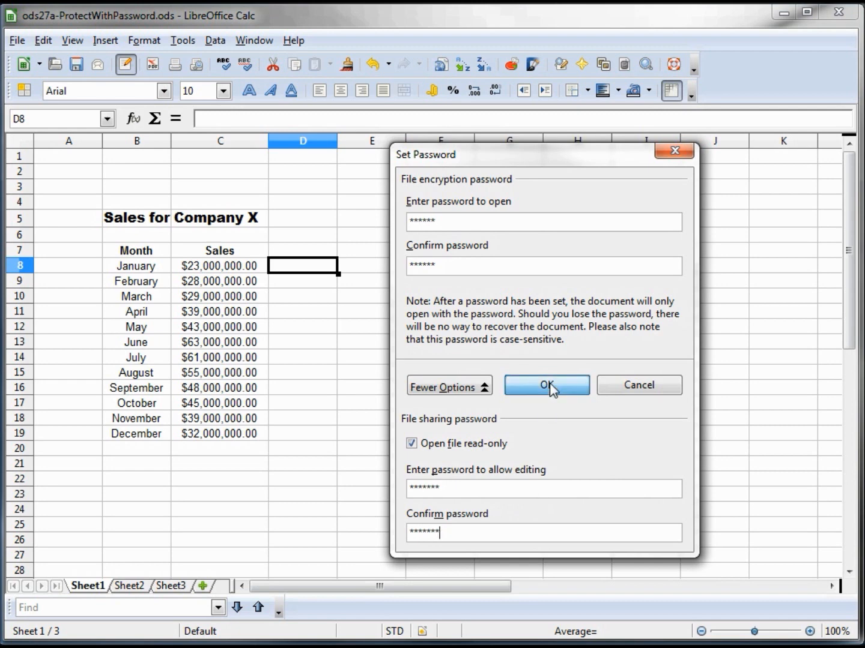
{"action": "left_click", "coordinate": [546, 385]}
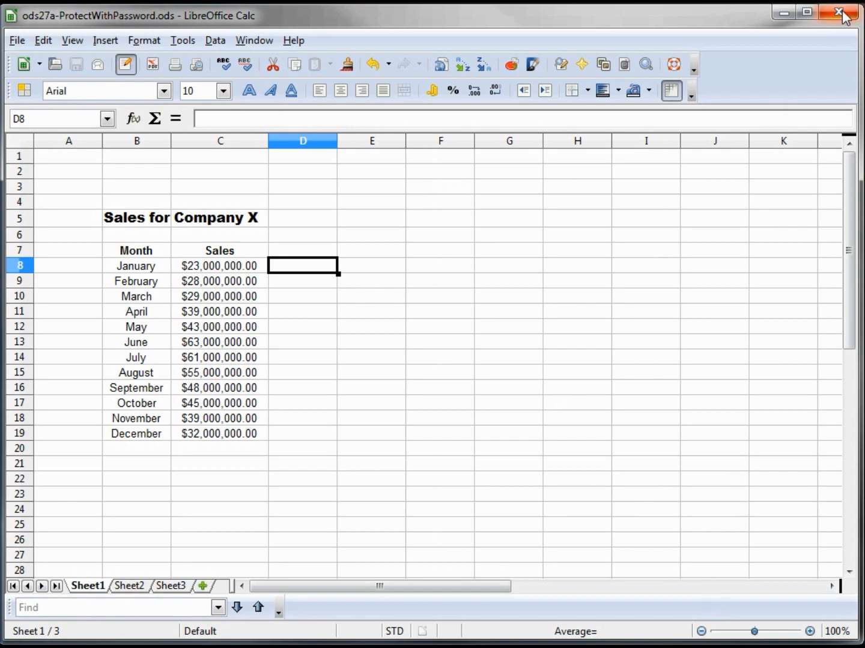
Close the file, reopen it from the desktop, and enter the opening password.
{"action": "left_click", "coordinate": [836, 11]}
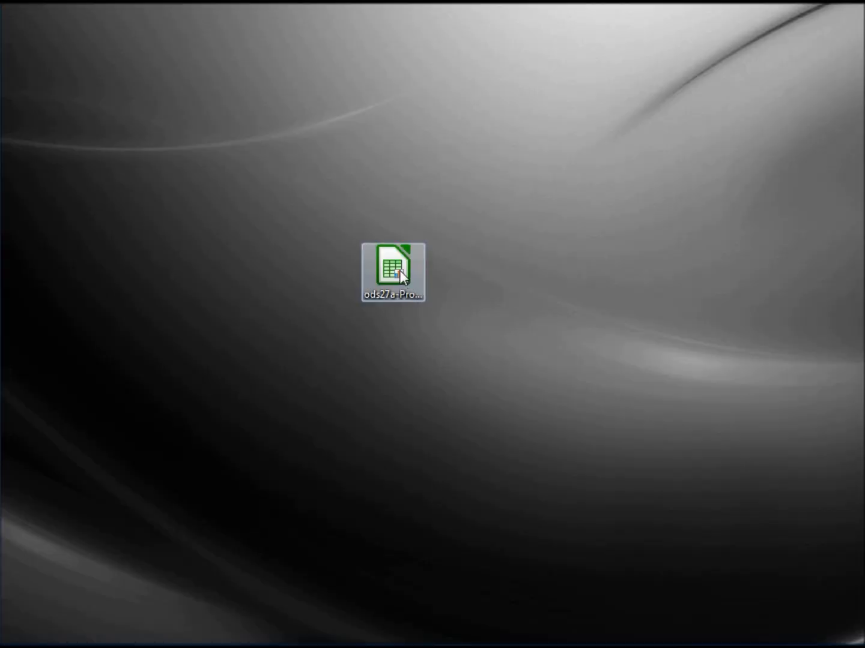
{"action": "double_click", "coordinate": [390, 269]}
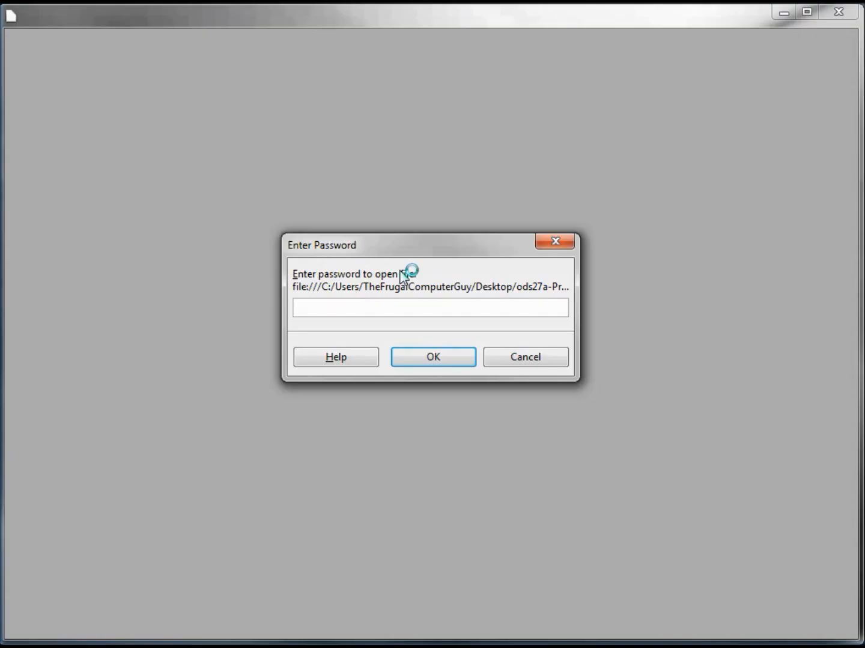
{"action": "type", "text": "****"}
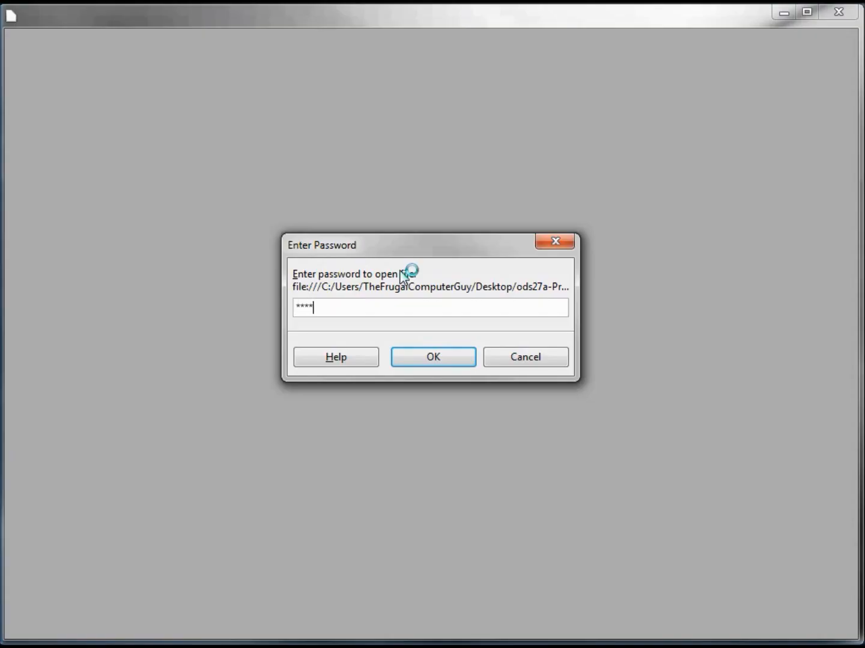
{"action": "left_click", "coordinate": [433, 358]}
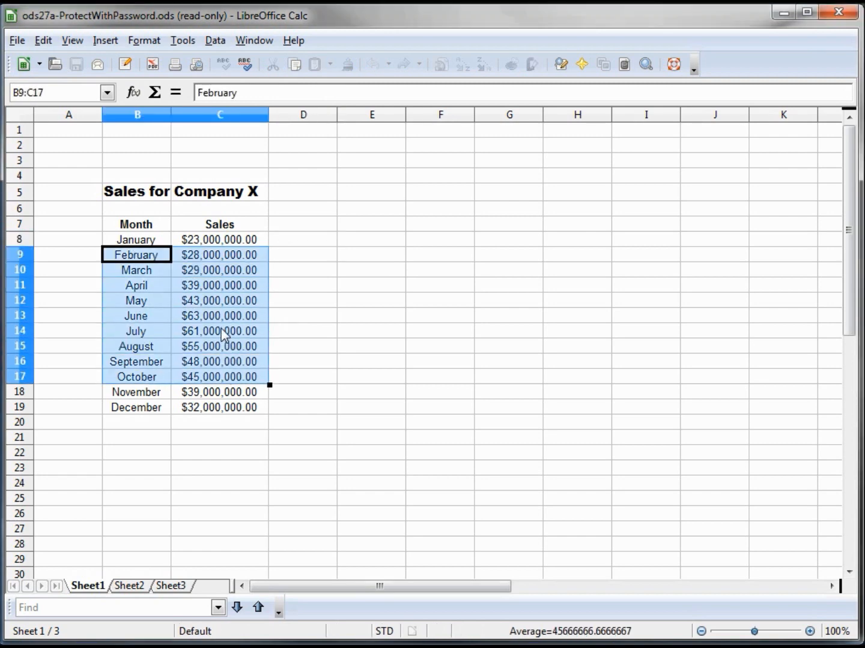
{"action": "left_click", "coordinate": [303, 317]}
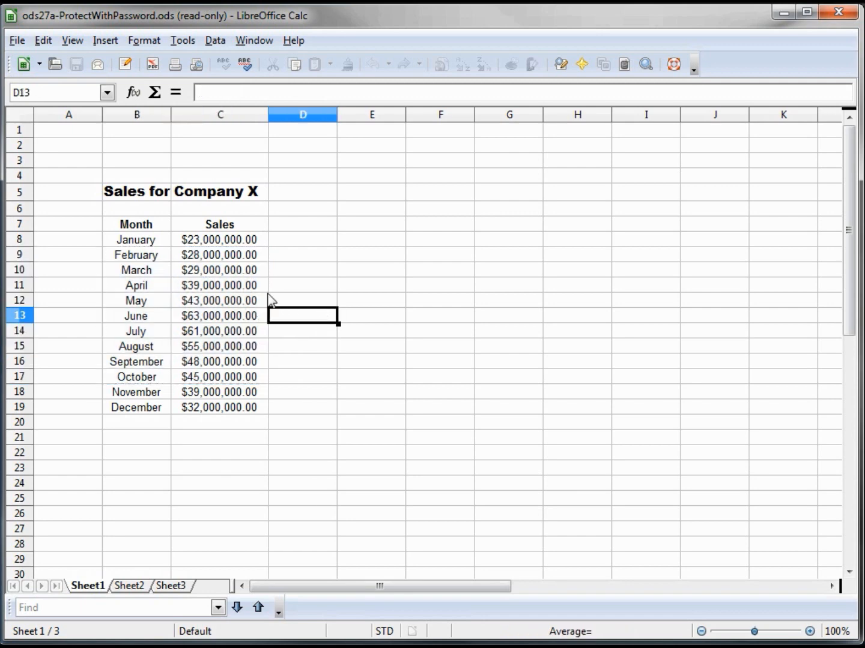
{"action": "left_click", "coordinate": [220, 239]}
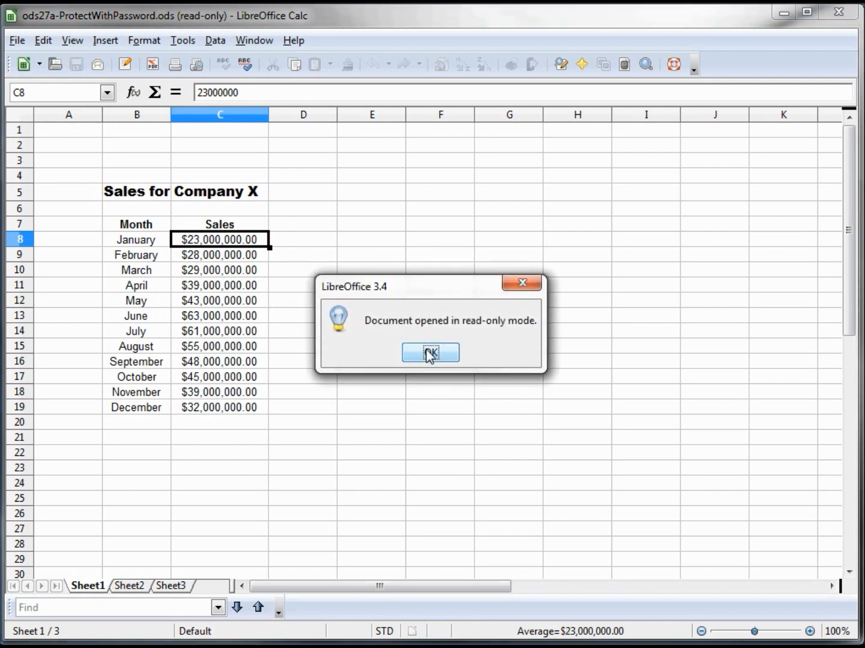
{"action": "left_click", "coordinate": [430, 352]}
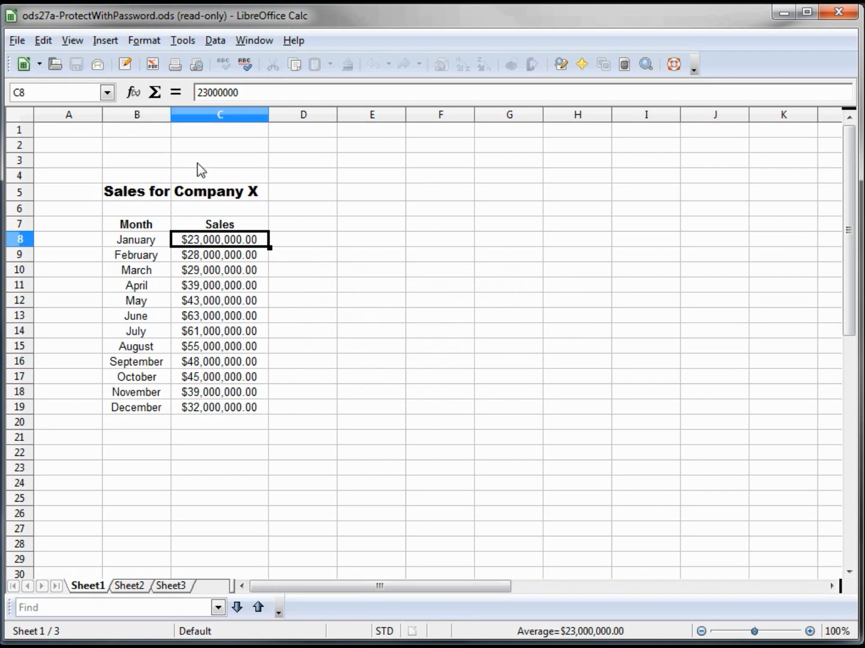
{"action": "mouse_move", "coordinate": [125, 66]}
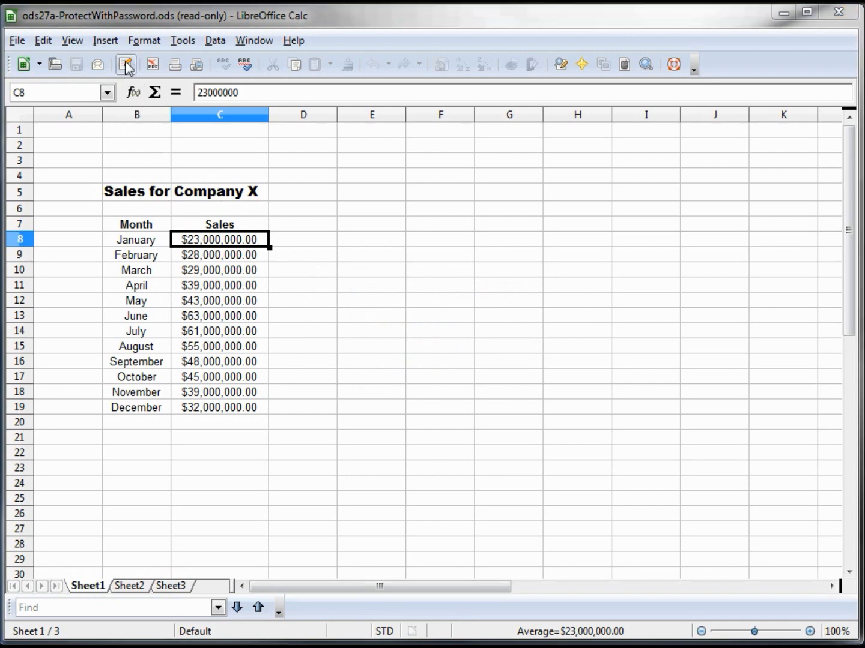
Use Edit File and enter the modify password to unlock the sheet.
{"action": "left_click", "coordinate": [125, 65]}
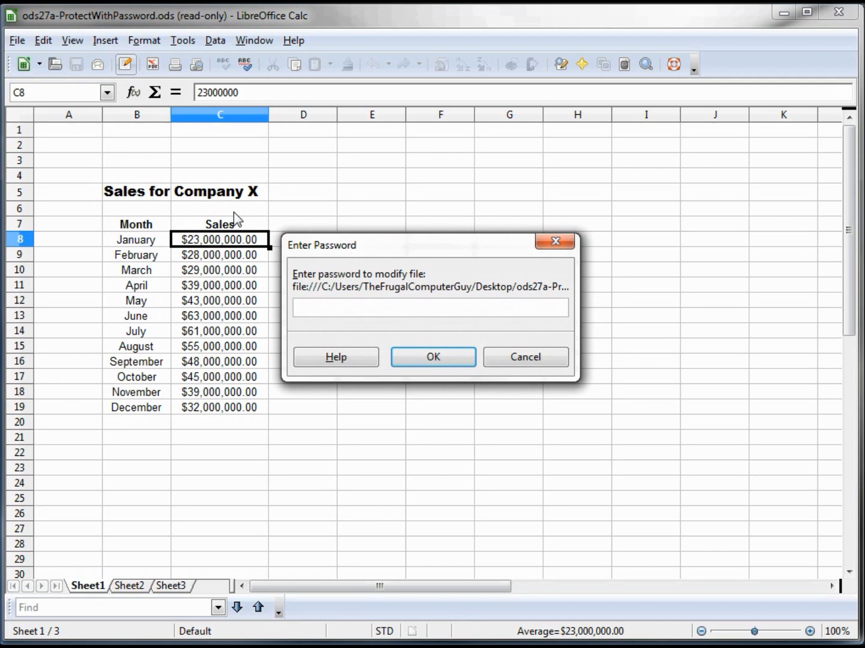
{"action": "type", "text": "****"}
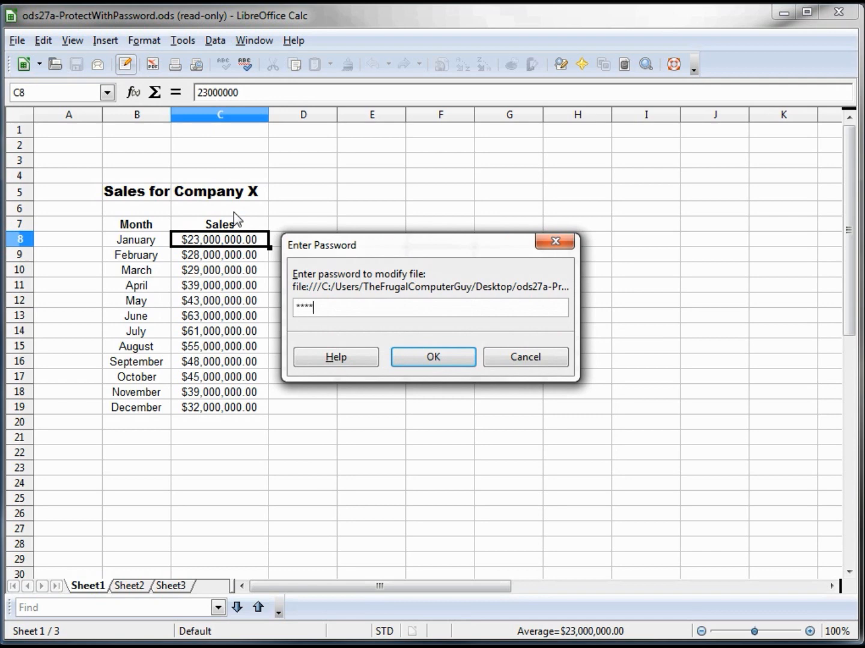
{"action": "left_click", "coordinate": [433, 357]}
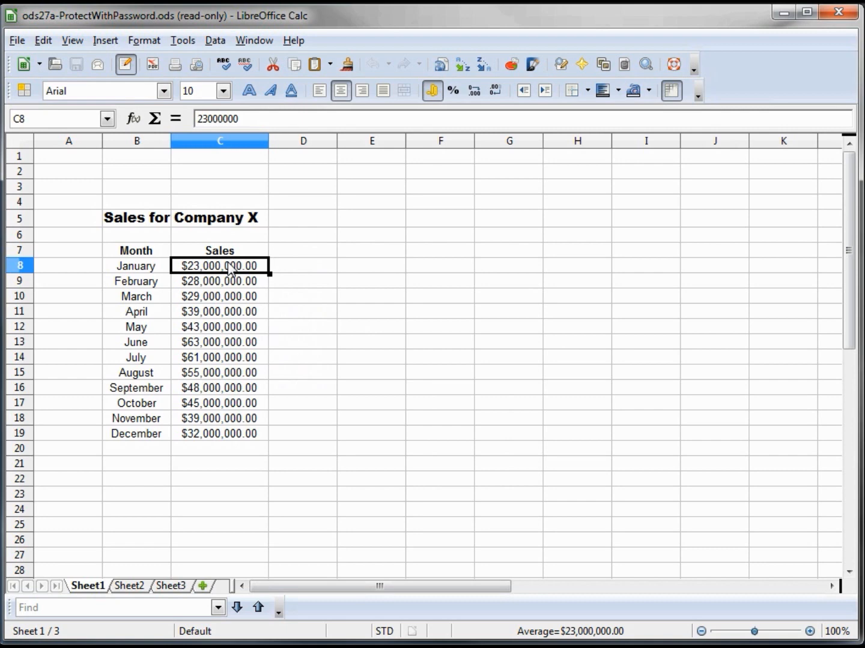
{"action": "mouse_move", "coordinate": [235, 292]}
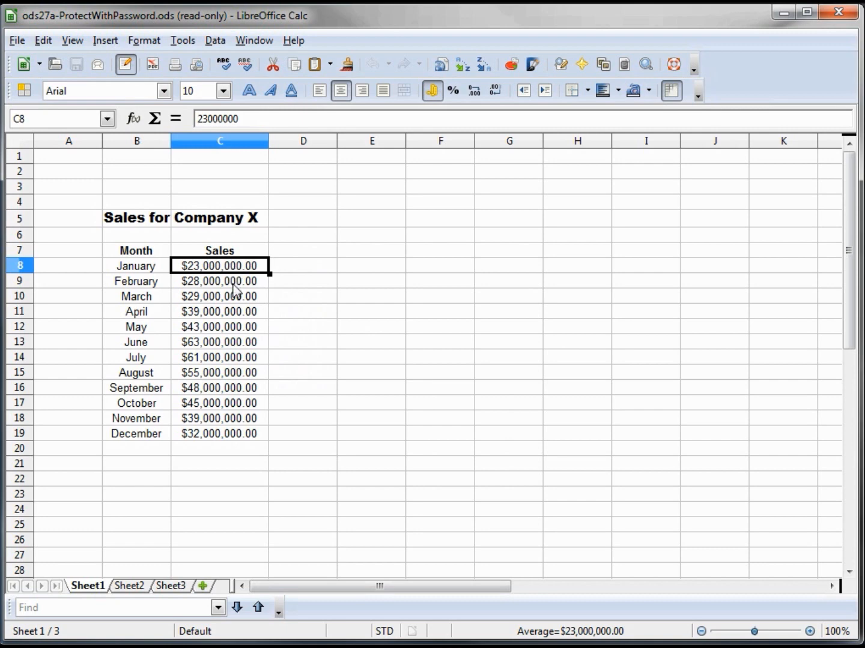
Enter 24000000 as January's sales figure in cell C8.
{"action": "type", "text": "24"}
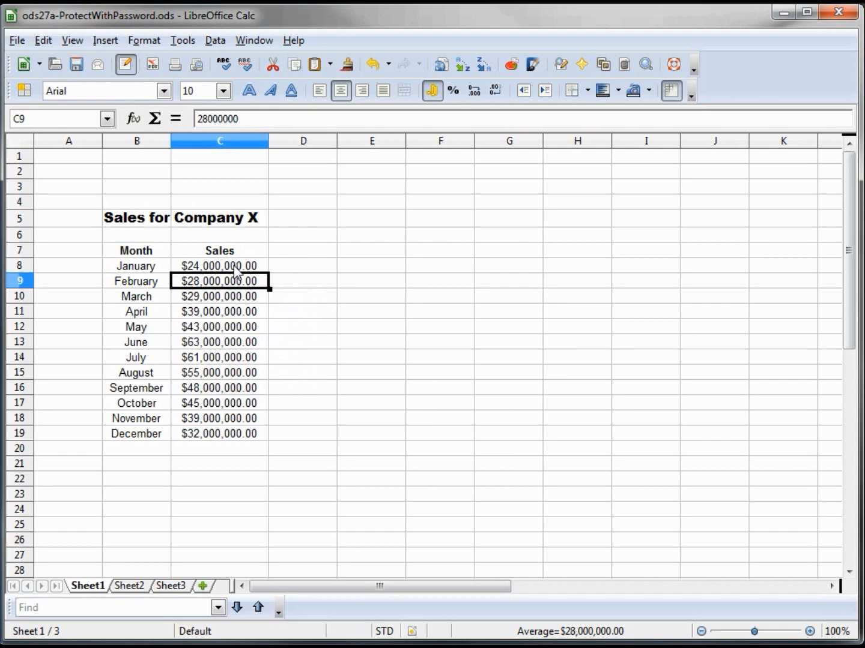
{"action": "mouse_move", "coordinate": [372, 362]}
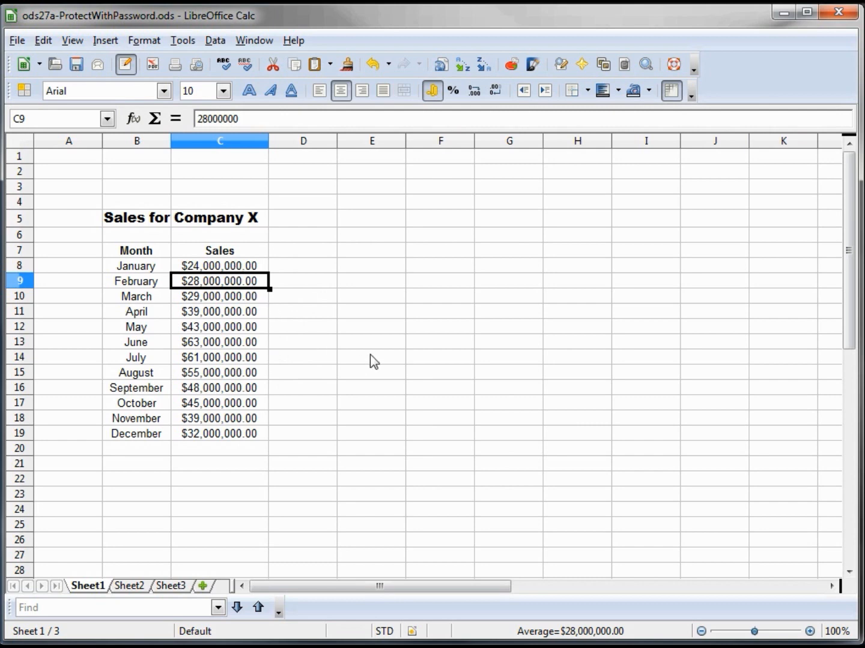
{"action": "mouse_move", "coordinate": [690, 614]}
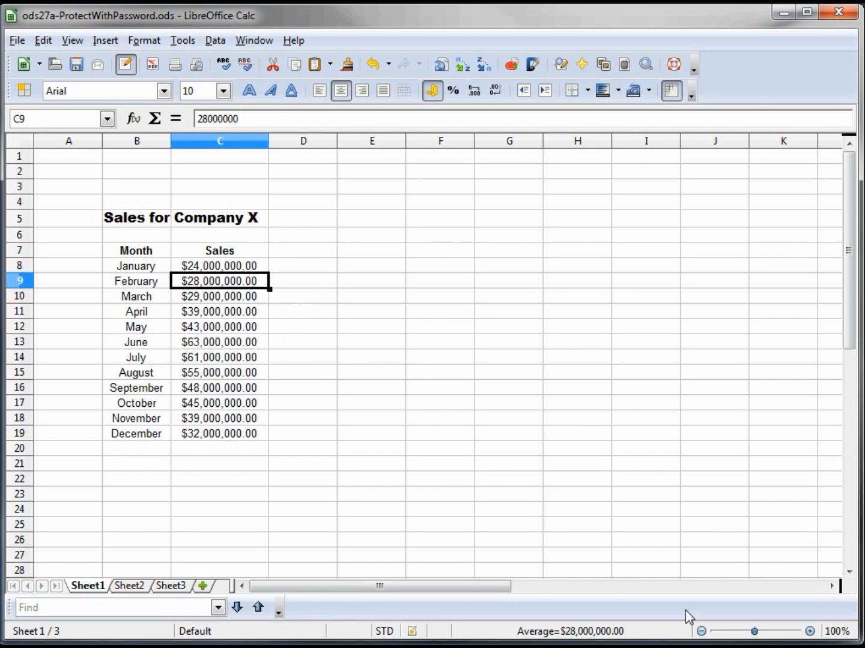